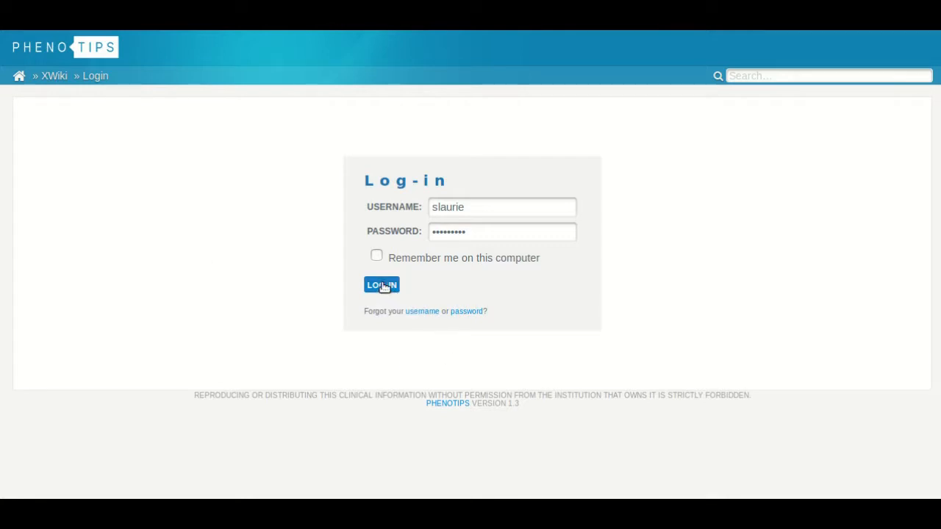
- Submit the PhenoTips credentials on the Log-in page to sign in
click(381, 286)
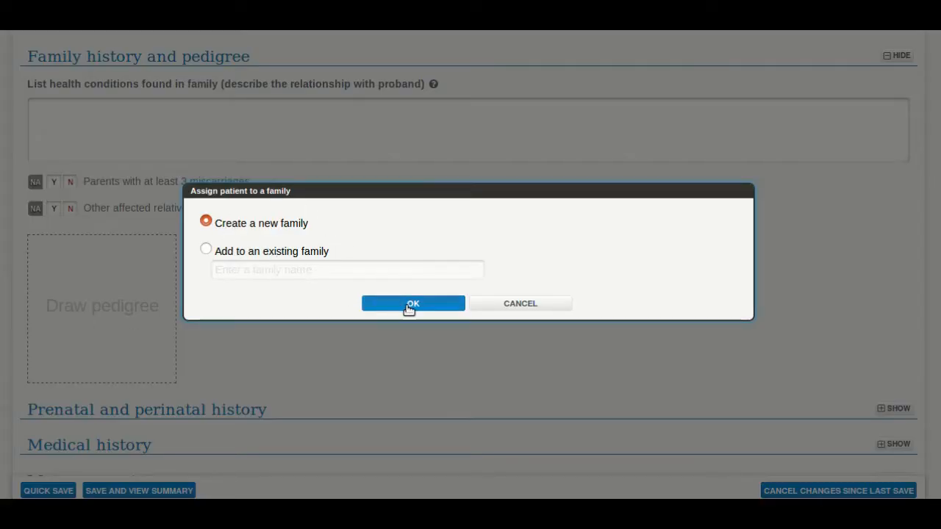
- Confirm creating a new family for the patient's pedigree
click(414, 303)
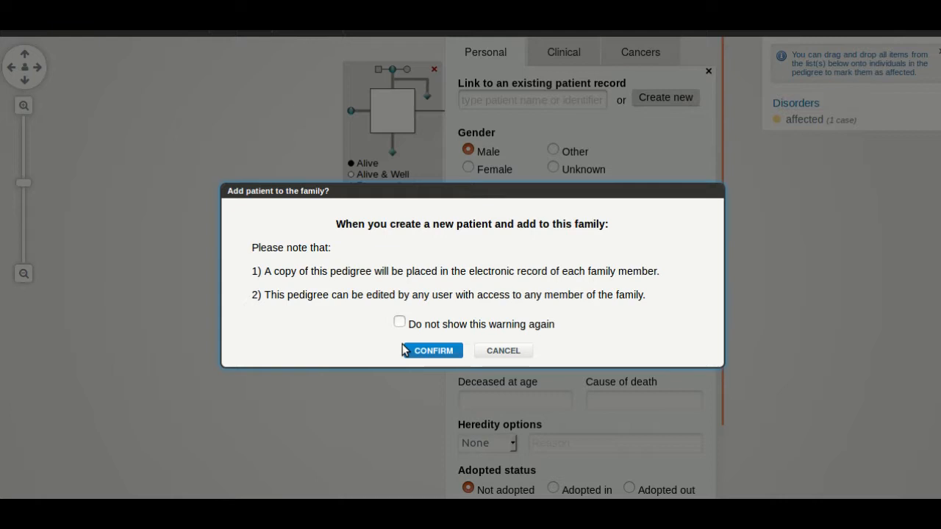
- Confirm creating the new linked patient record ChildA (P0008000) for the family member
click(432, 350)
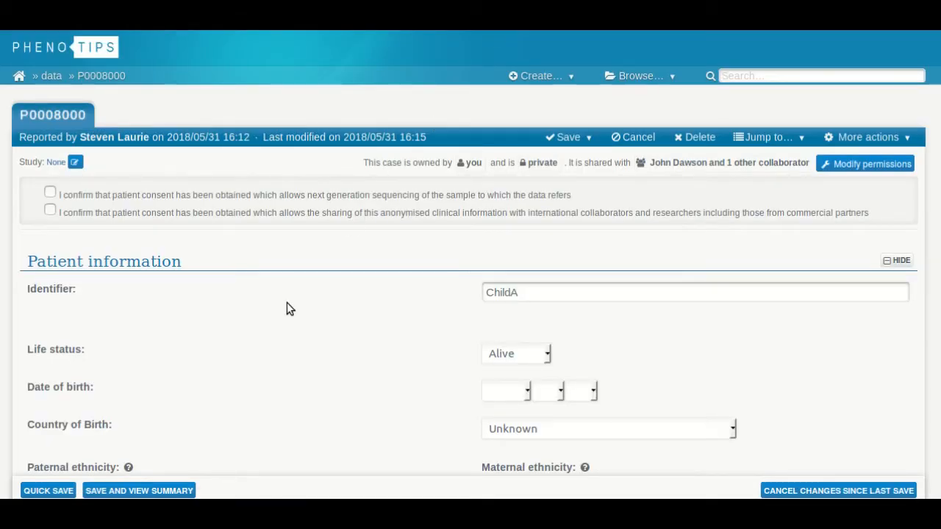
- Expand the MUSCLE BULK category in ChildA's clinical symptoms and physical findings
scroll(down, 3)
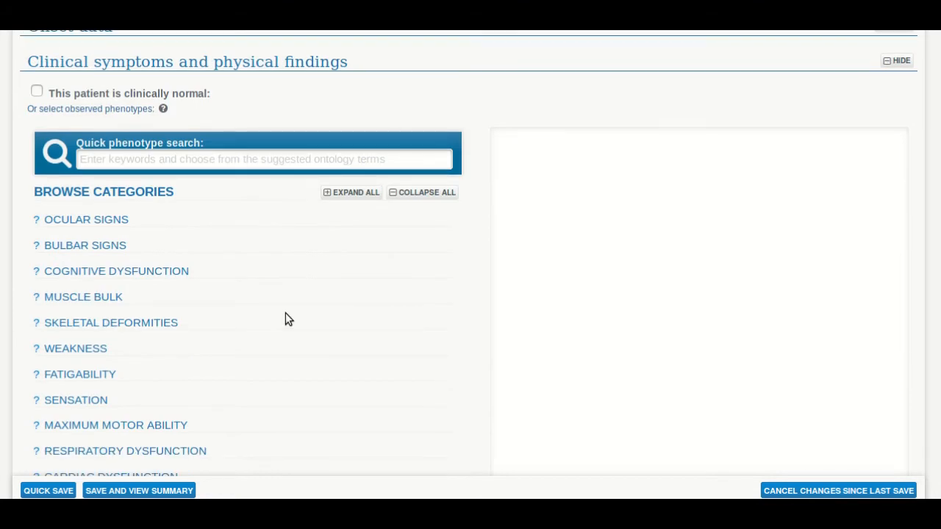
click(77, 296)
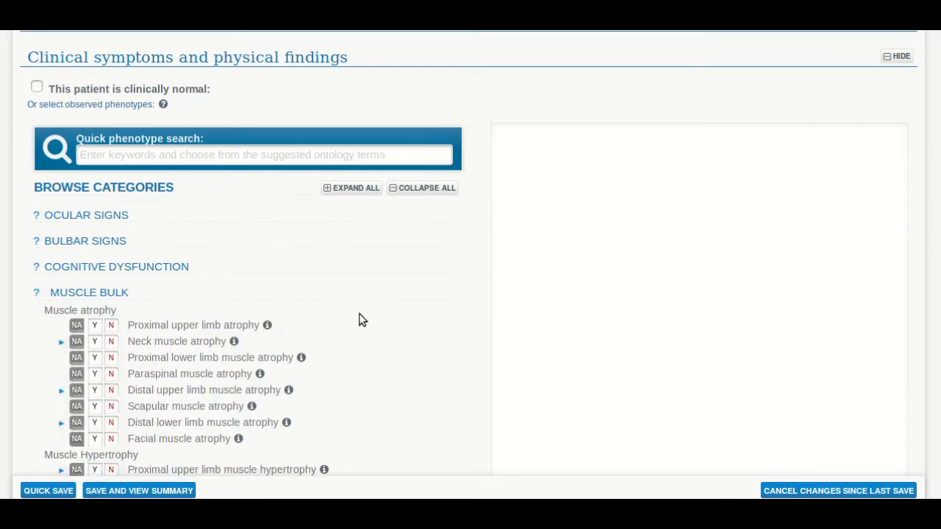